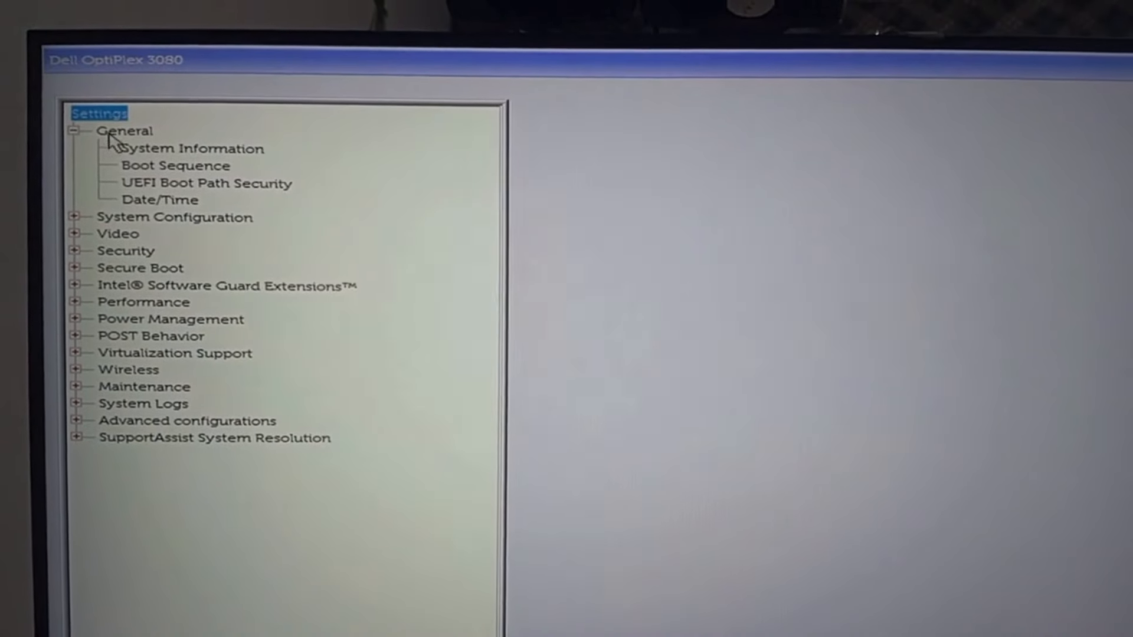
- Review the Boot Sequence and UEFI Boot Path Security pages unchanged, then select System Configuration
click(176, 166)
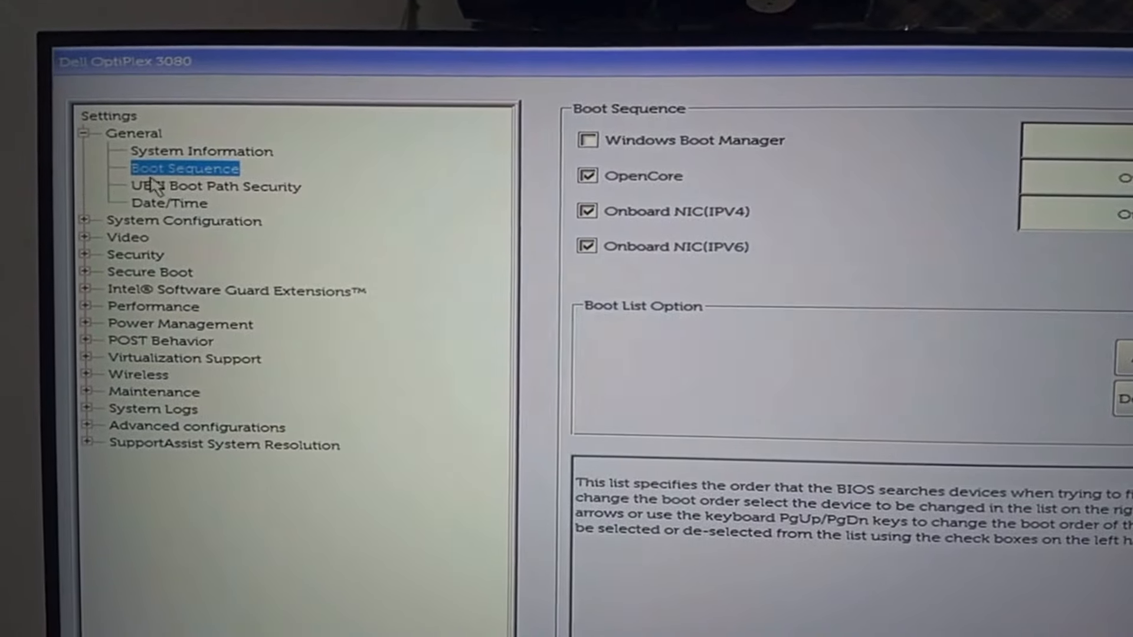
click(210, 186)
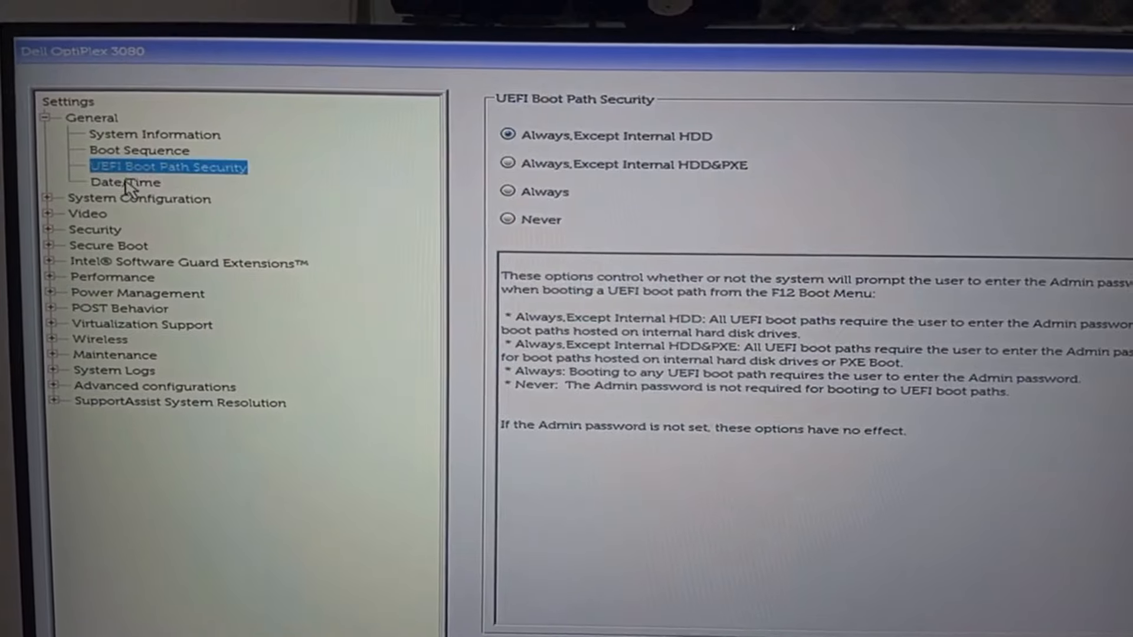
click(137, 200)
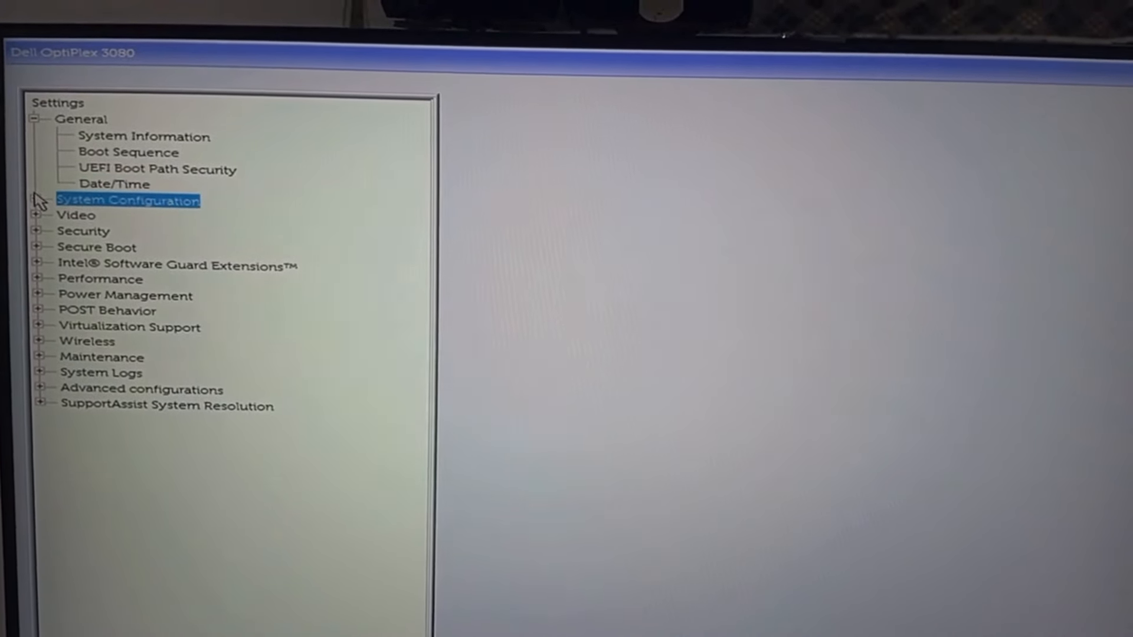
- Check the Integrated NIC, SATA Operation, Drives and SMART Reporting pages
click(128, 200)
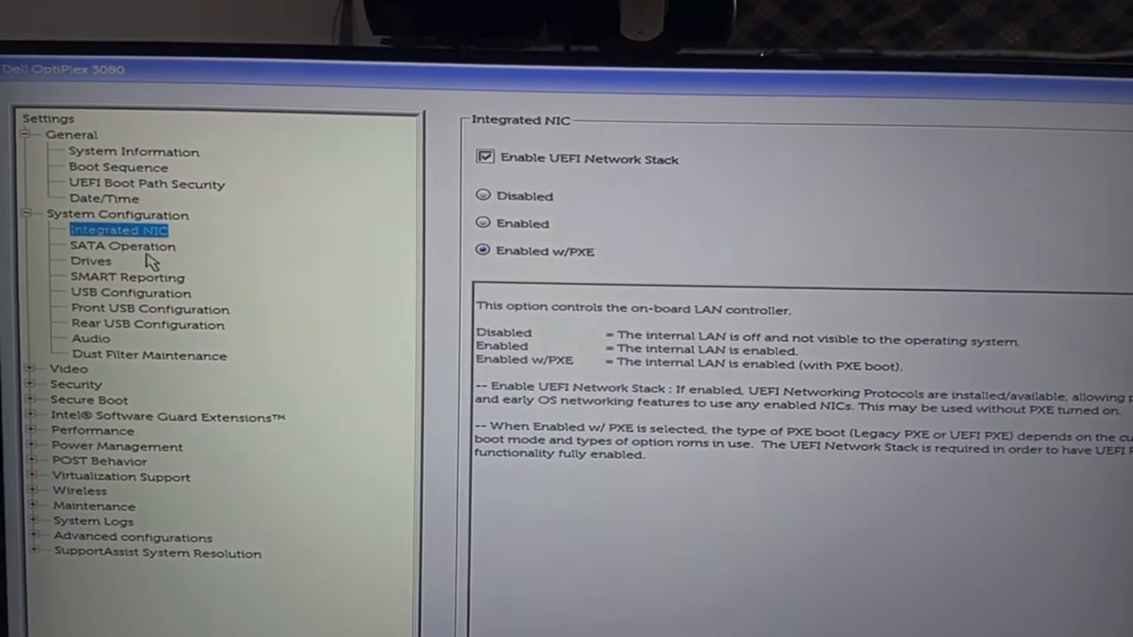
click(123, 245)
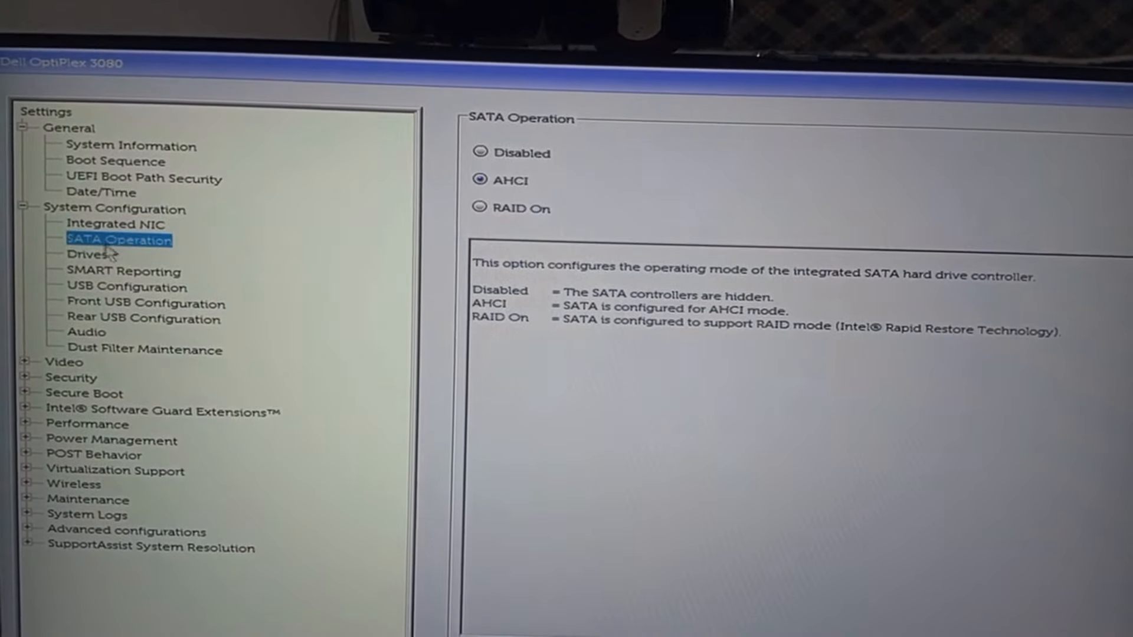
click(90, 255)
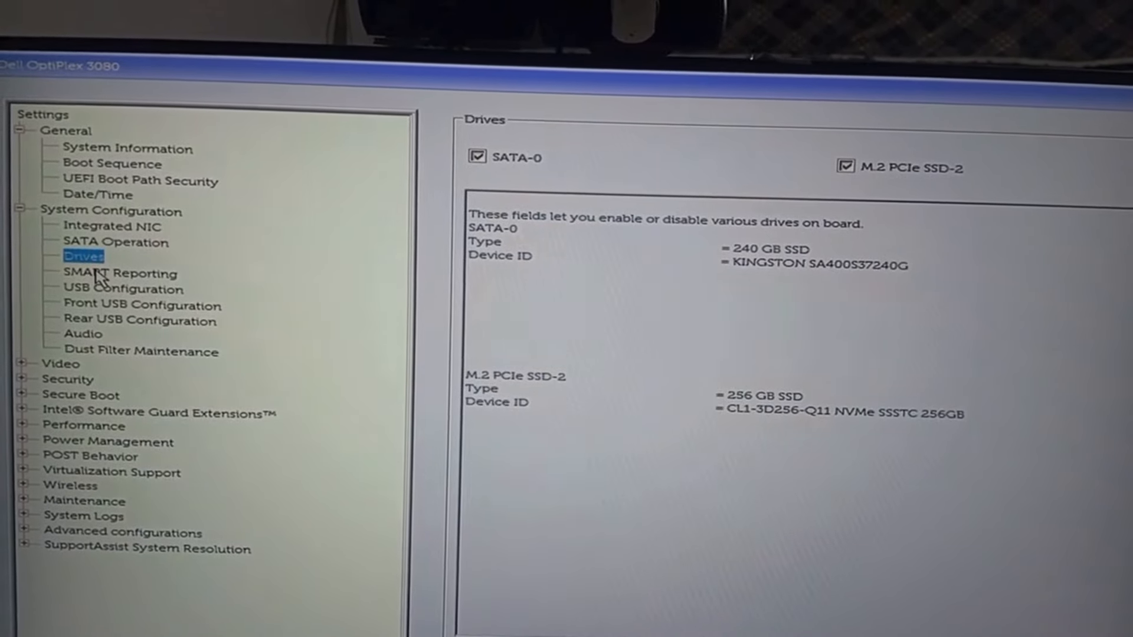
click(123, 273)
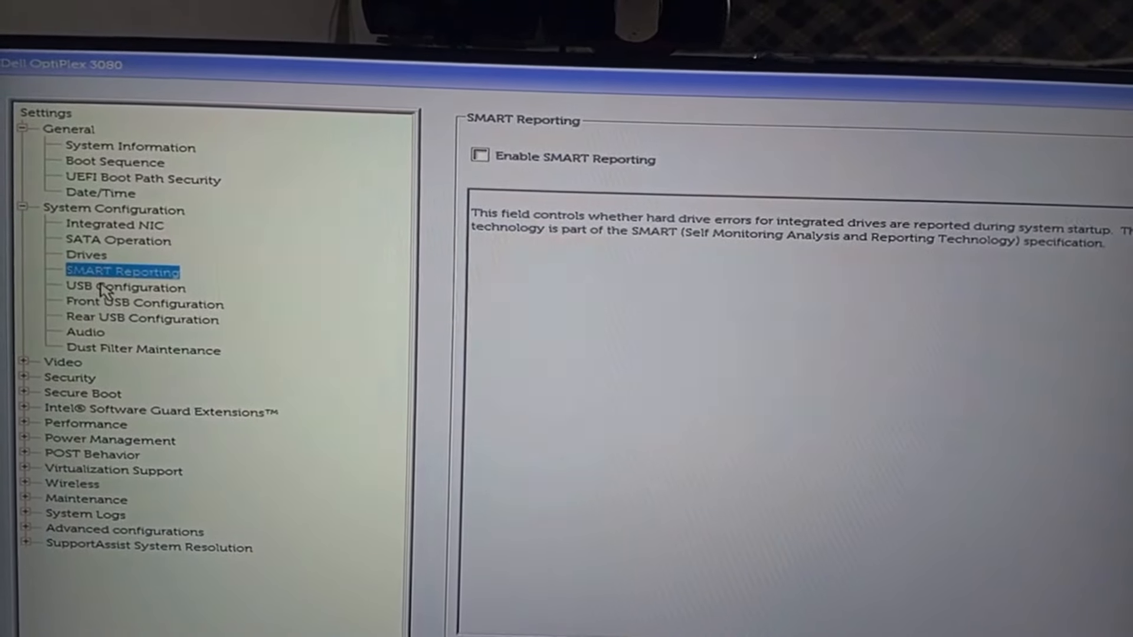
- Check the USB configuration, Front/Rear USB, Audio and Dust Filter Maintenance pages
click(124, 287)
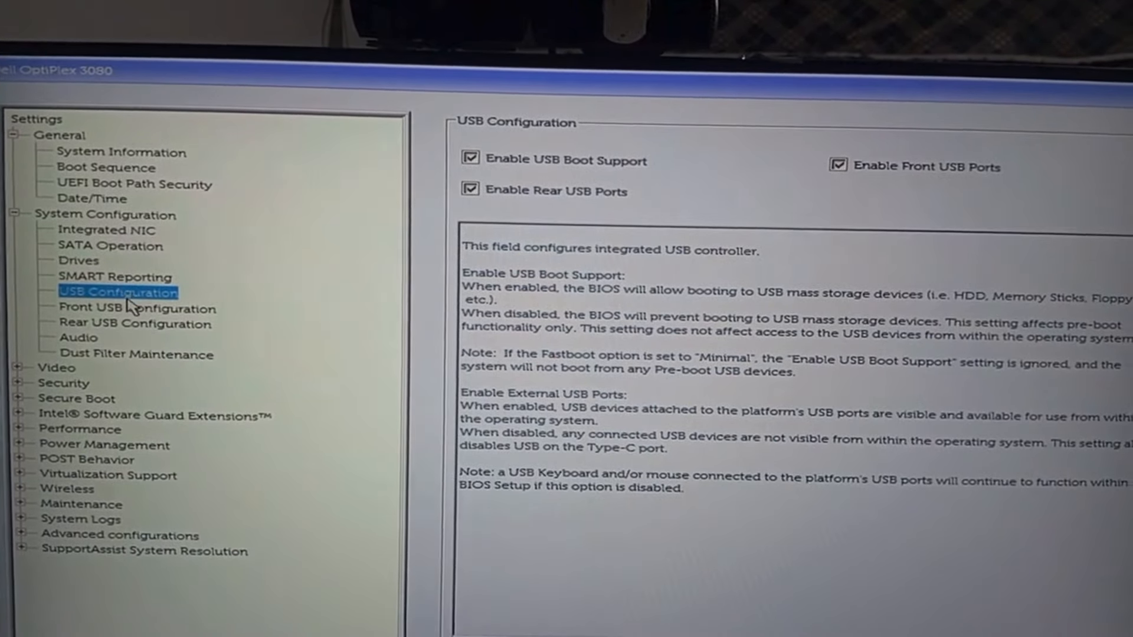
click(137, 309)
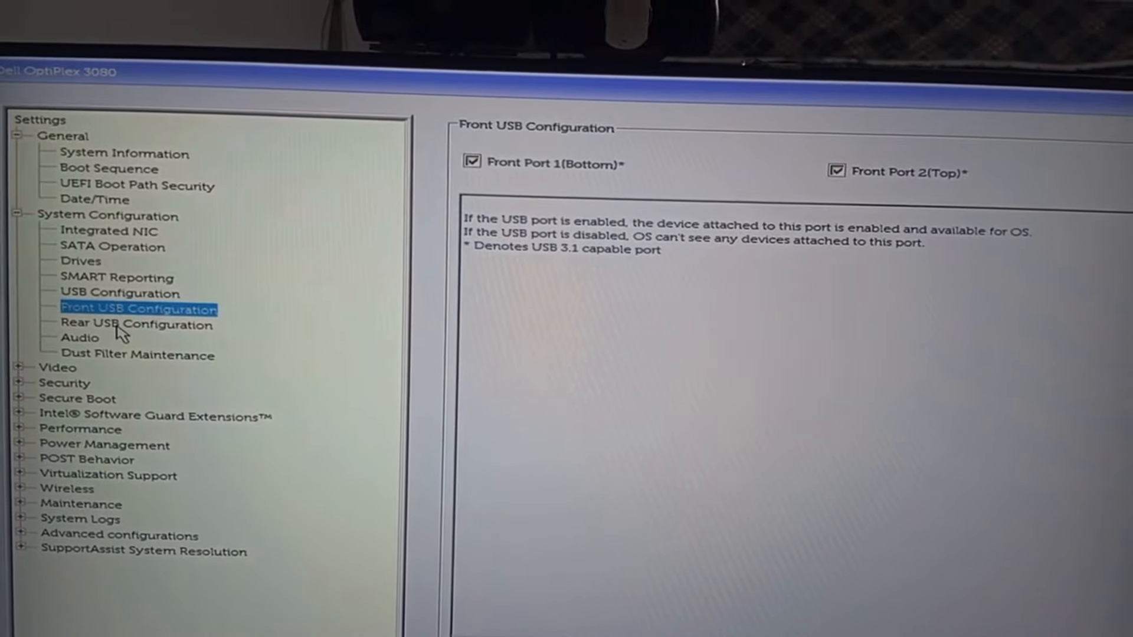
click(137, 325)
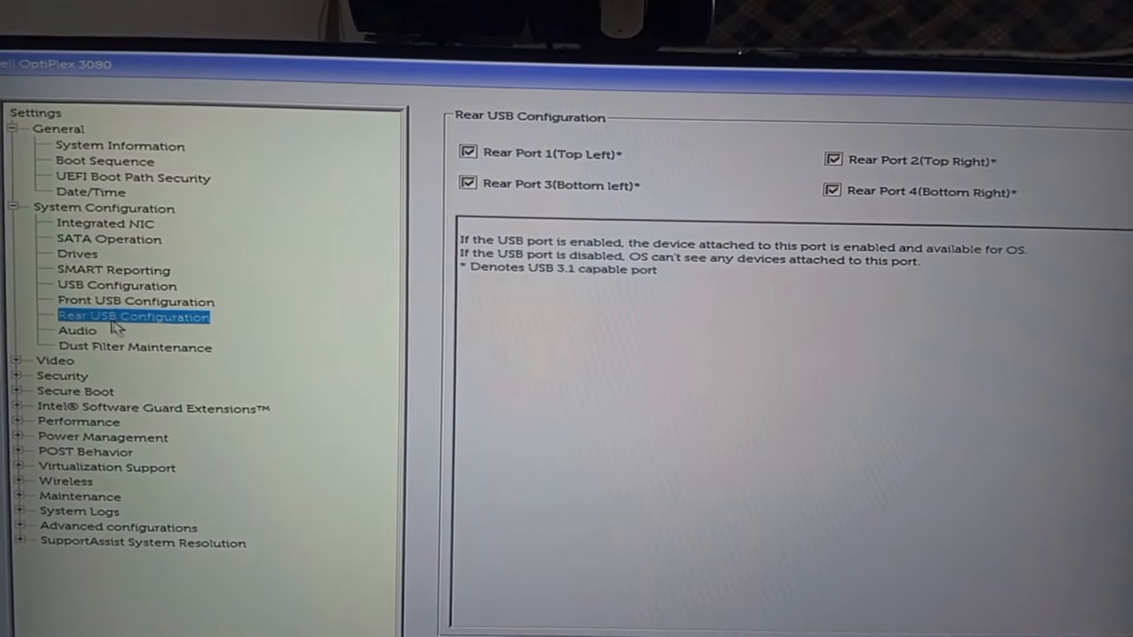
click(78, 331)
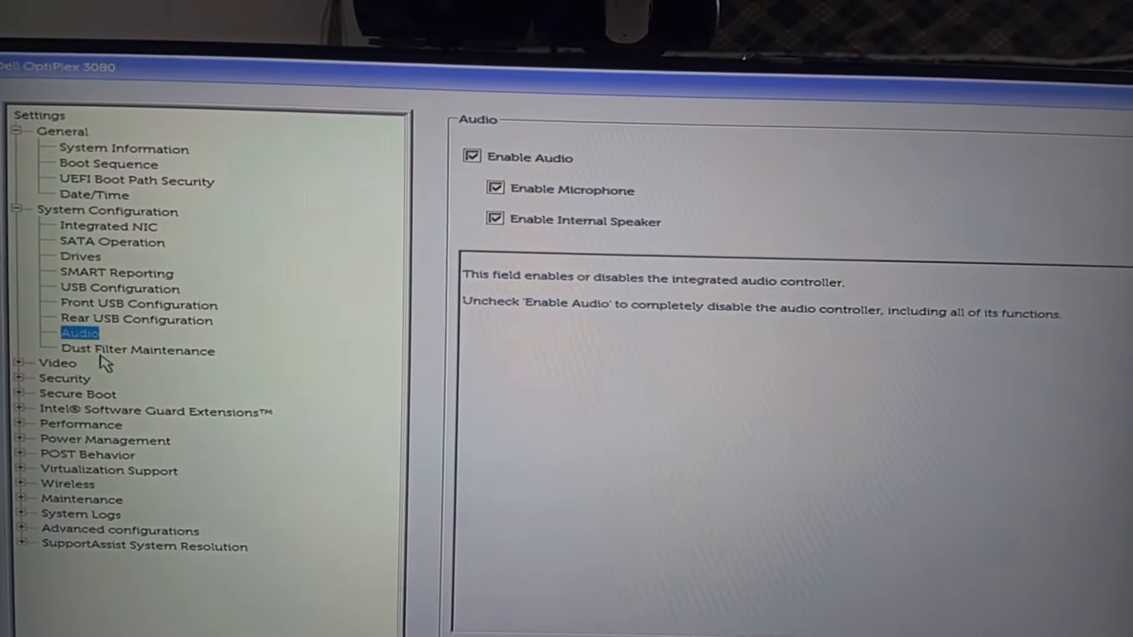
click(137, 350)
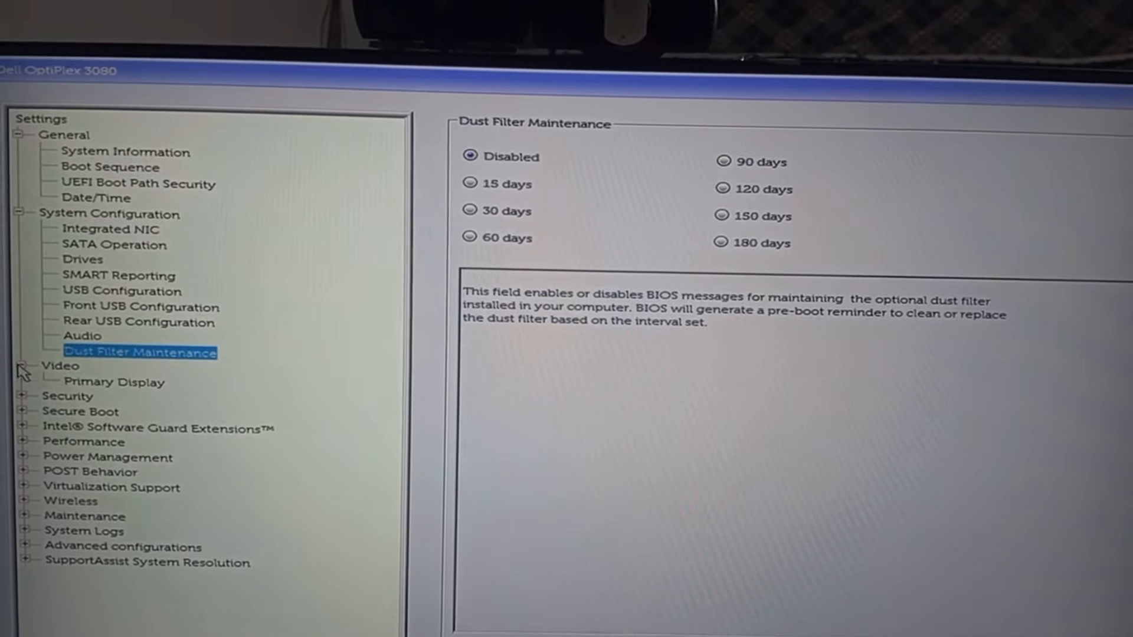
- View the primary display setting and expand the Security and Secure Boot categories
click(113, 379)
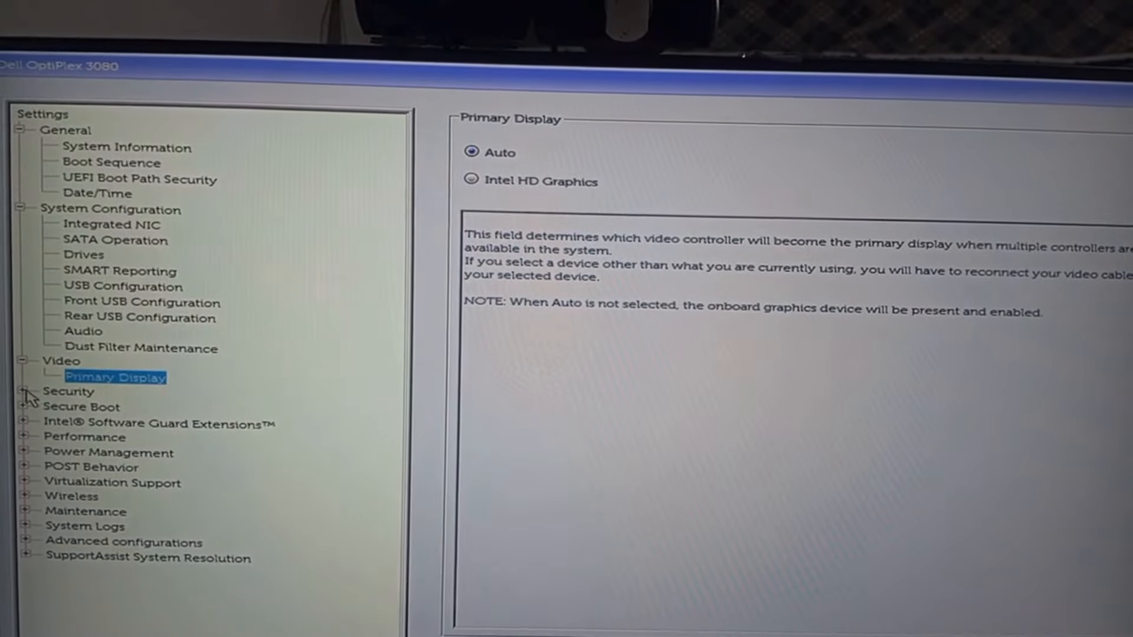
click(28, 391)
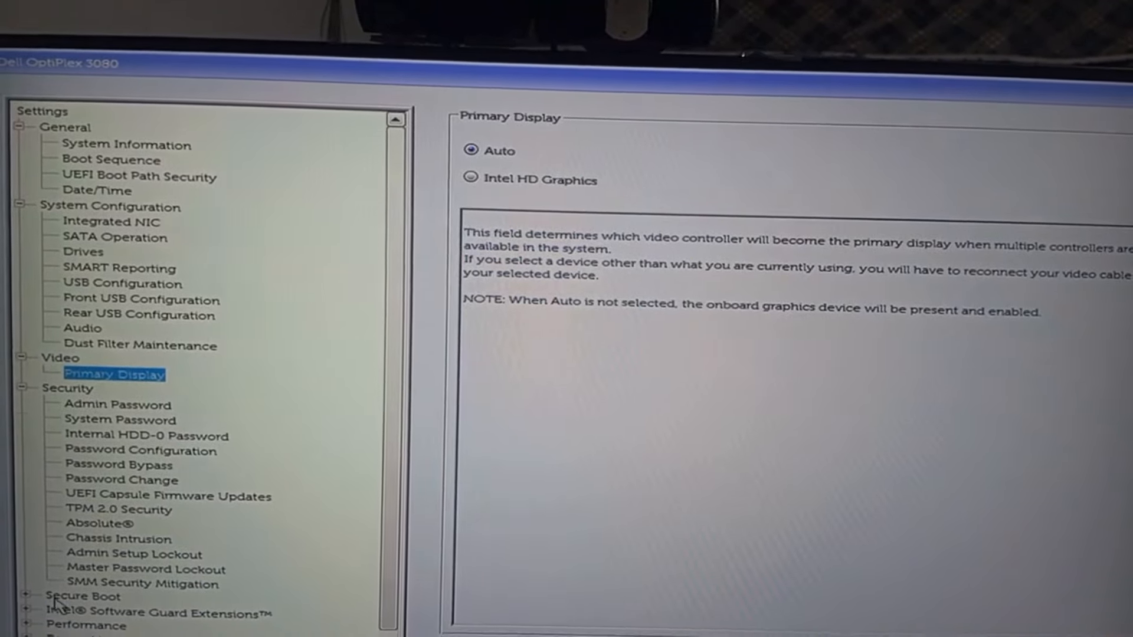
click(82, 597)
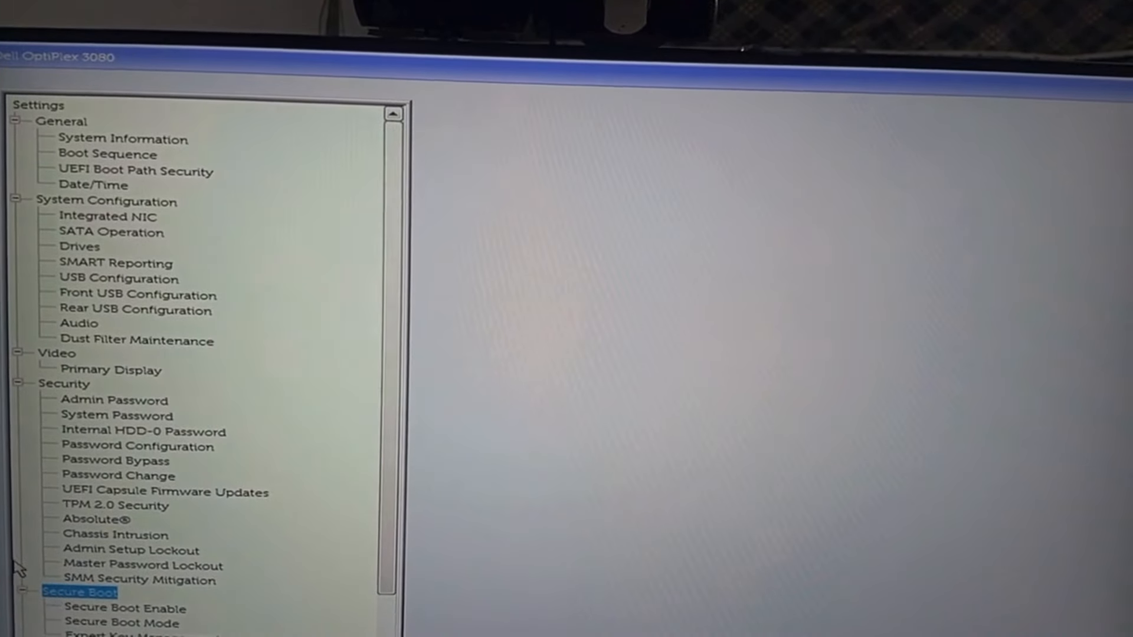
- Expand the POST Behavior category and the Virtualization Support group
scroll(down, 3)
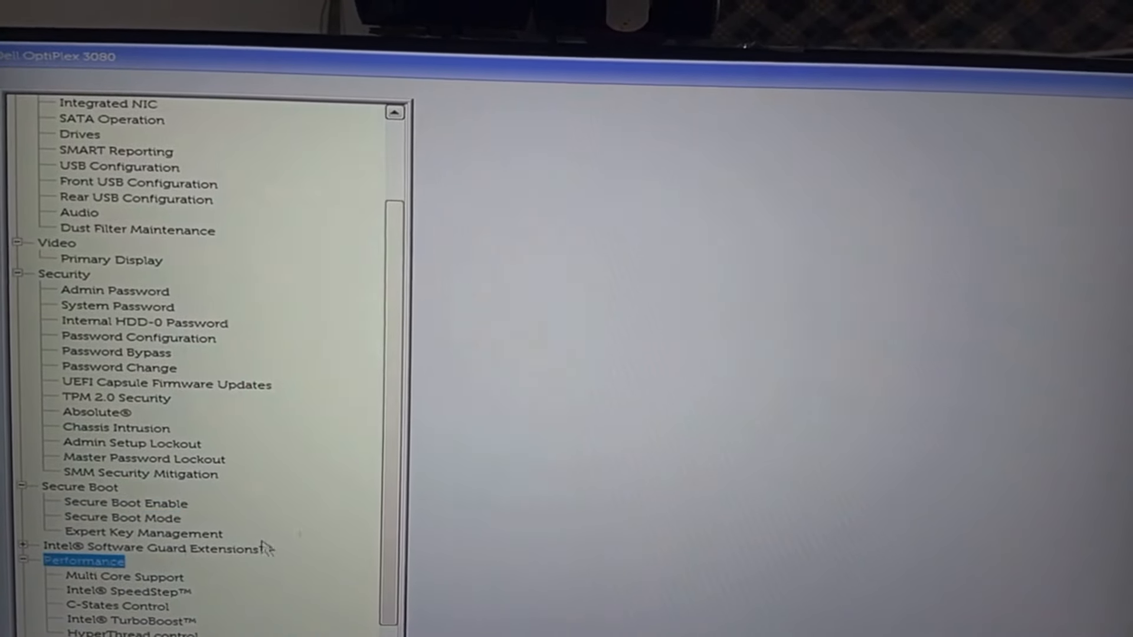
scroll(down, 3)
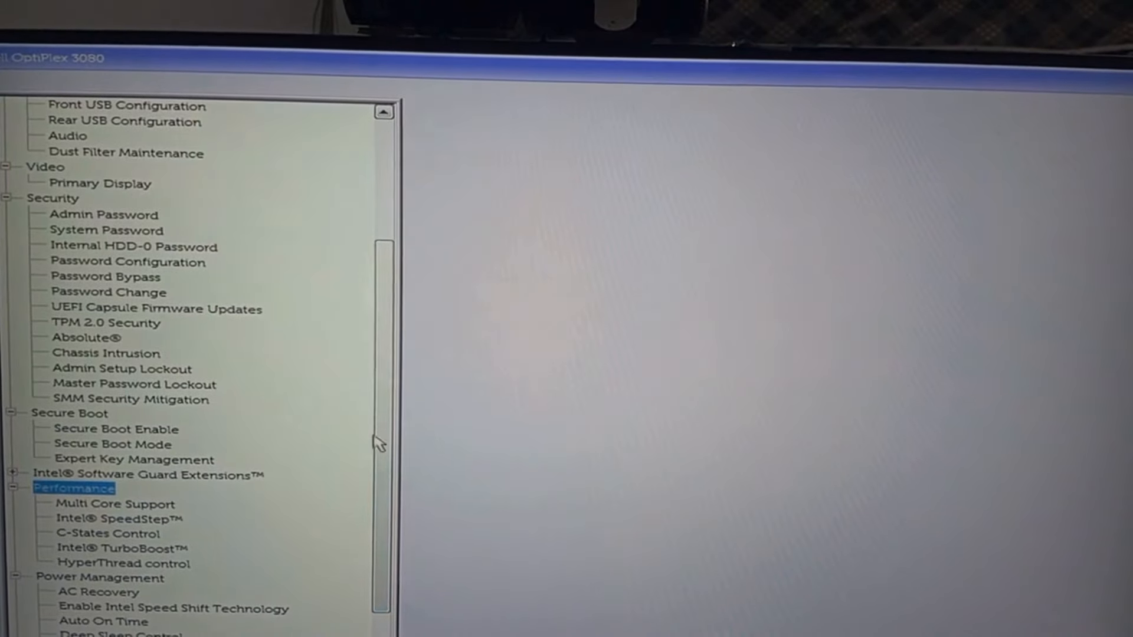
scroll(down, 3)
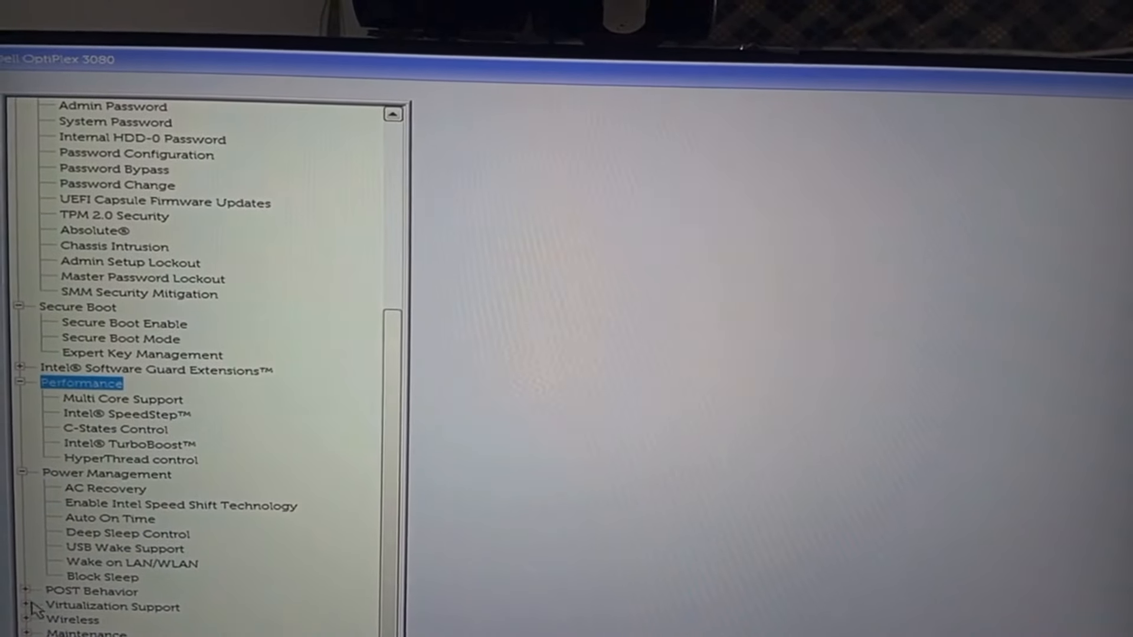
click(11, 591)
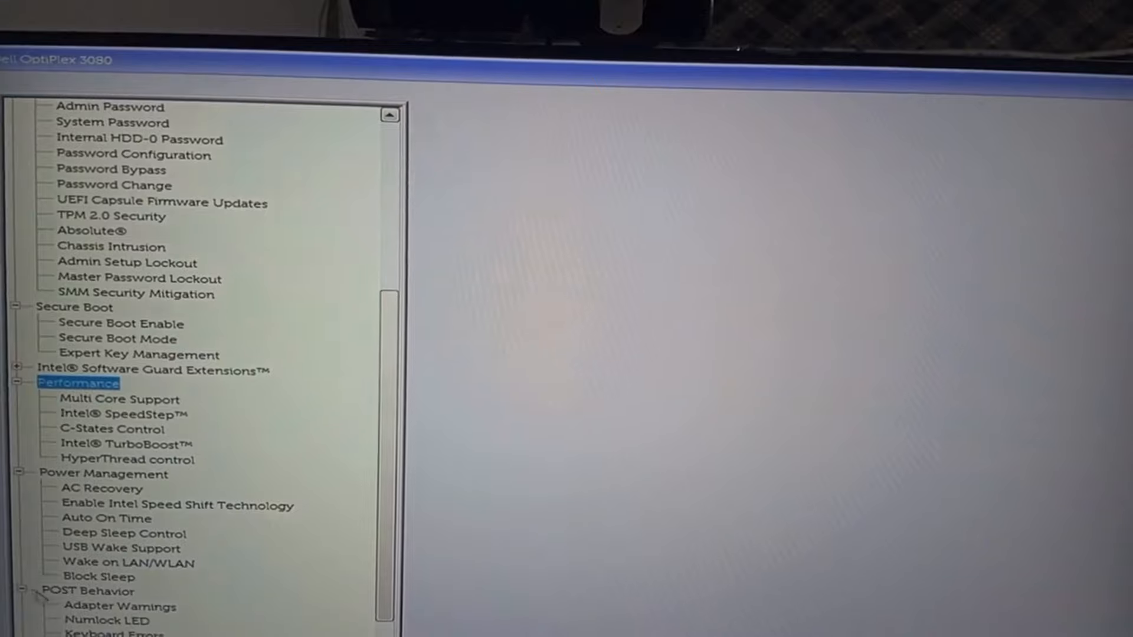
scroll(down, 3)
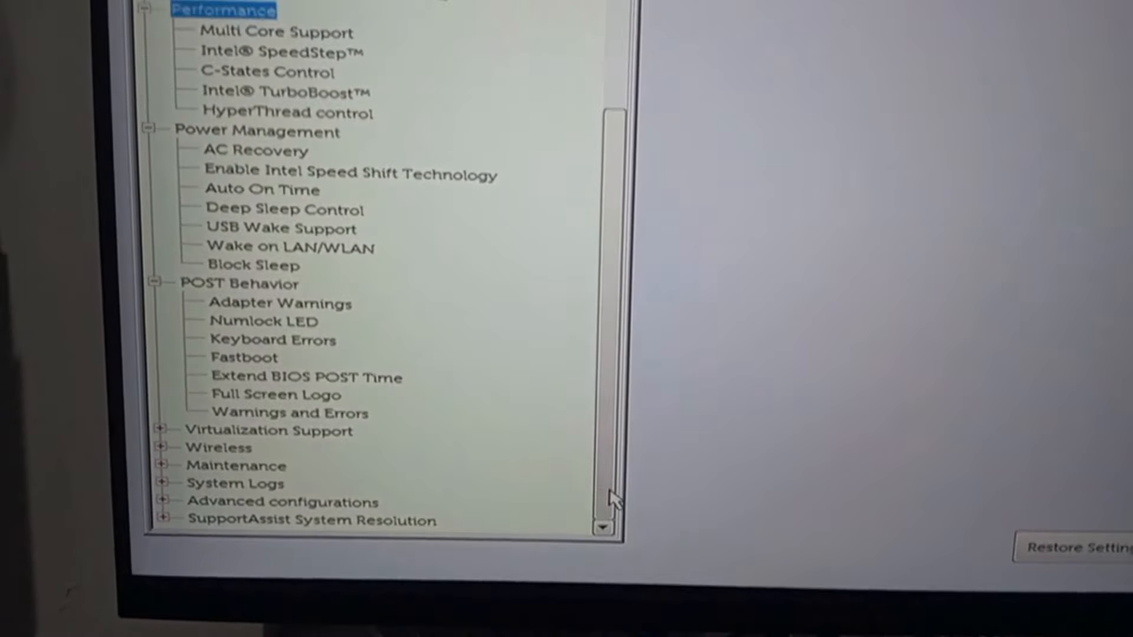
scroll(up, 3)
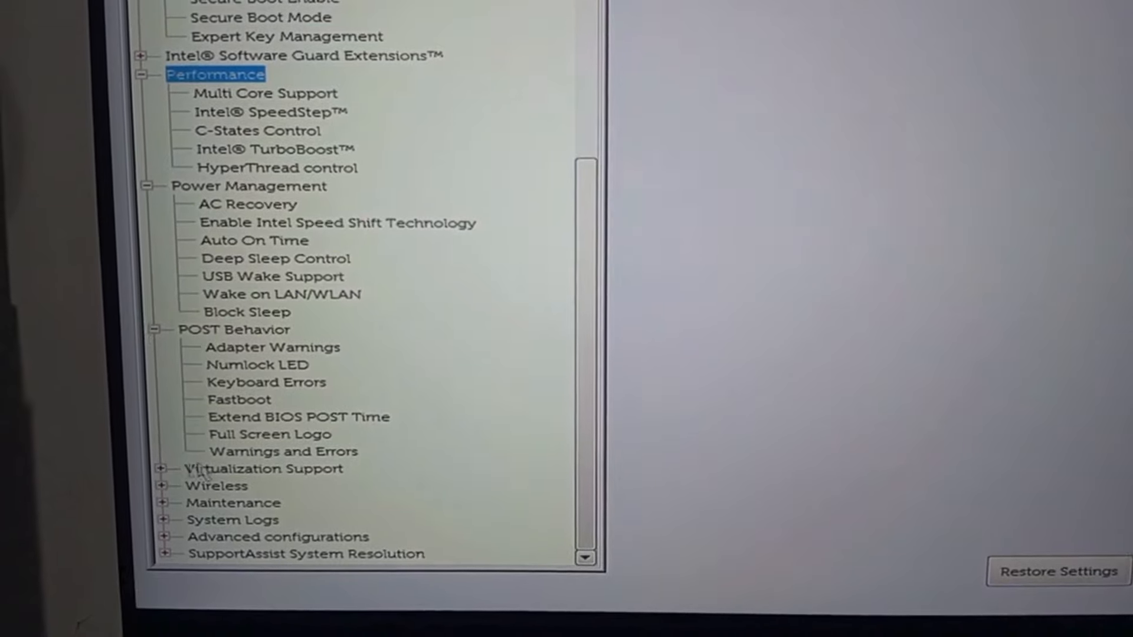
click(265, 468)
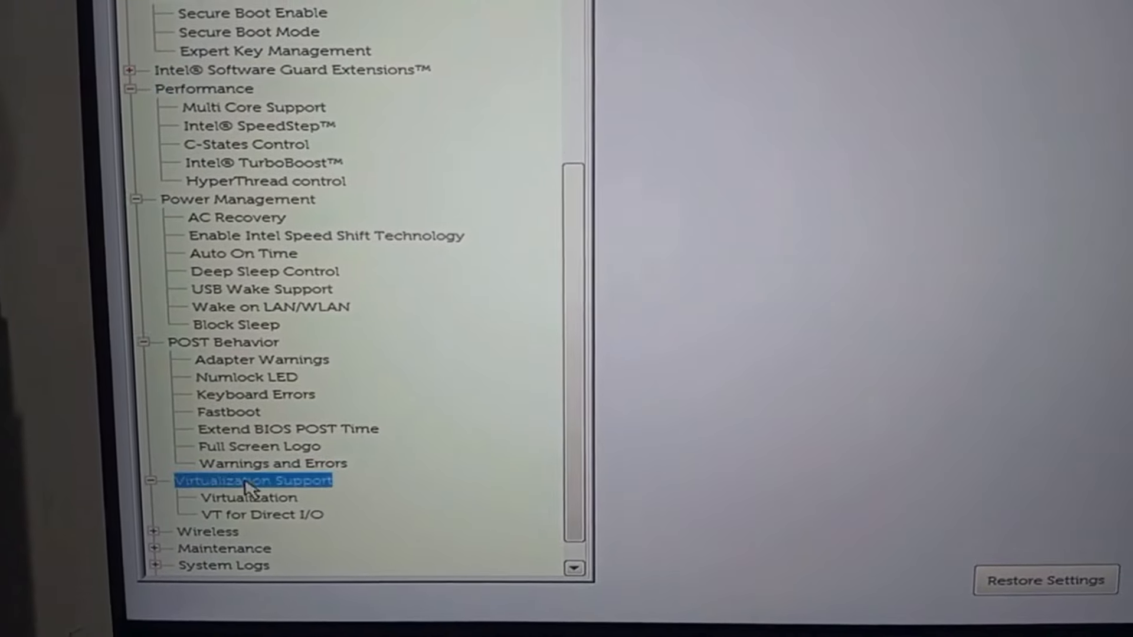
- Check the VT for Direct I/O and ASPM settings
click(249, 497)
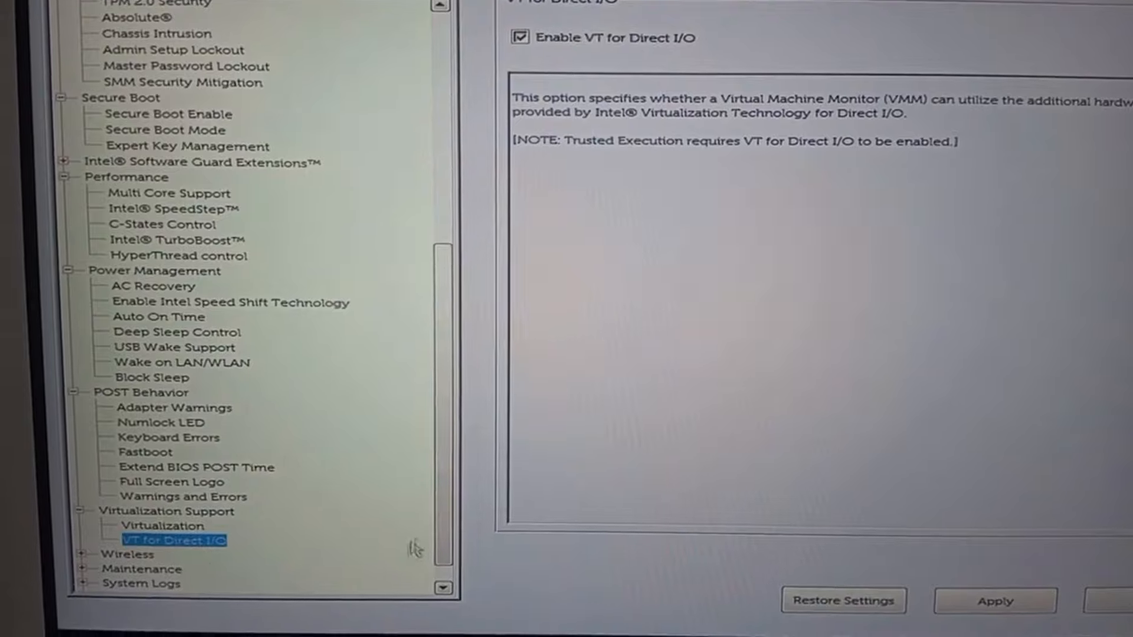
scroll(down, 3)
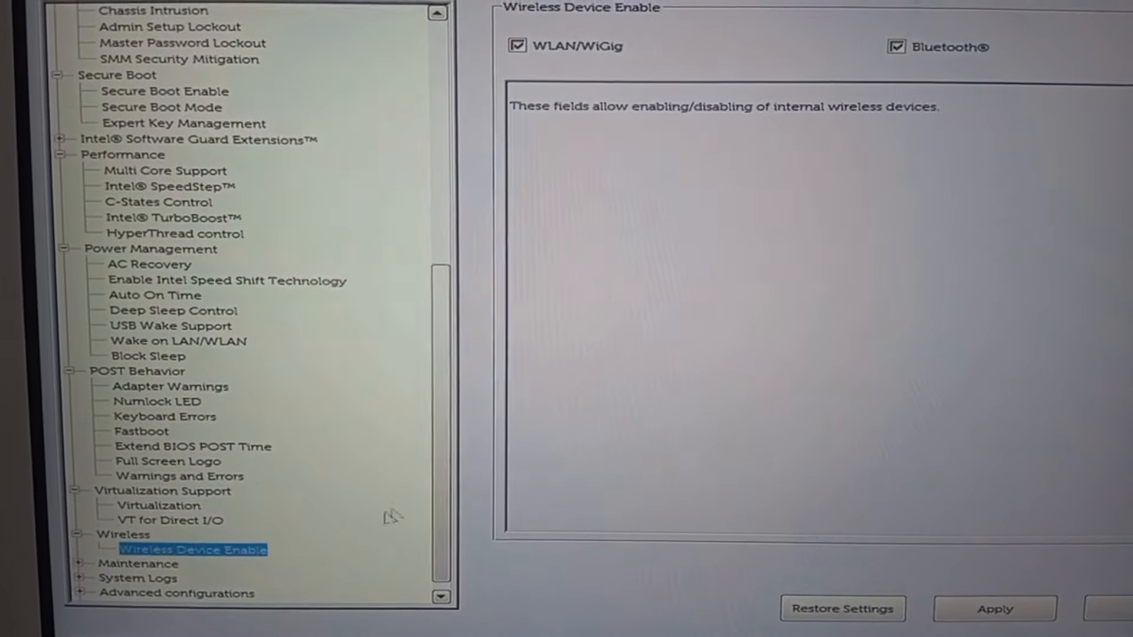
scroll(down, 3)
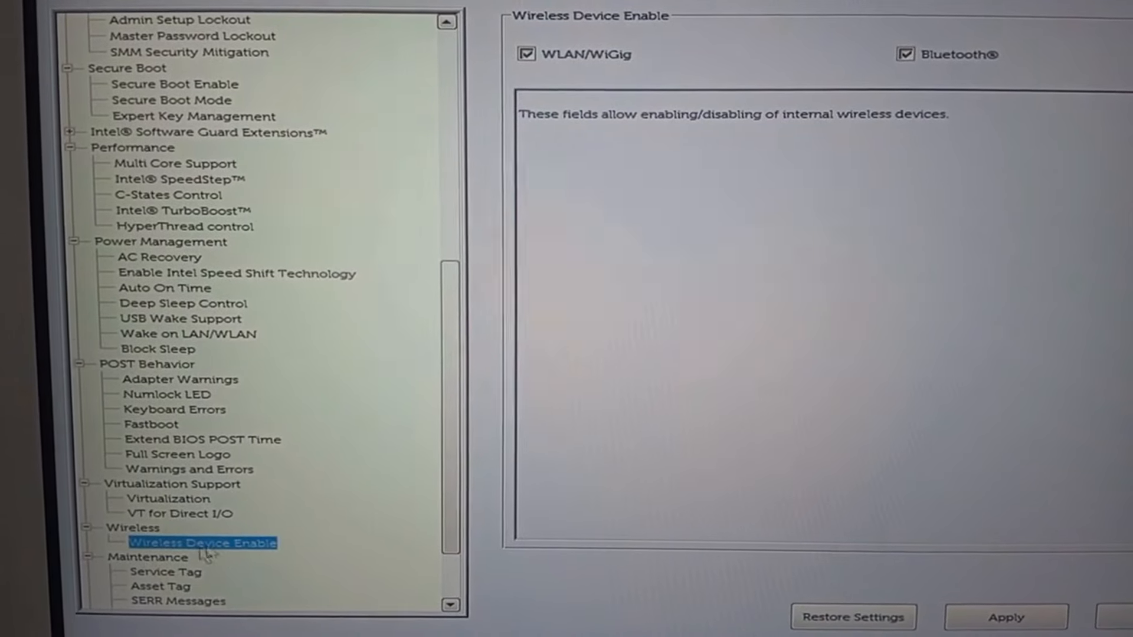
scroll(down, 3)
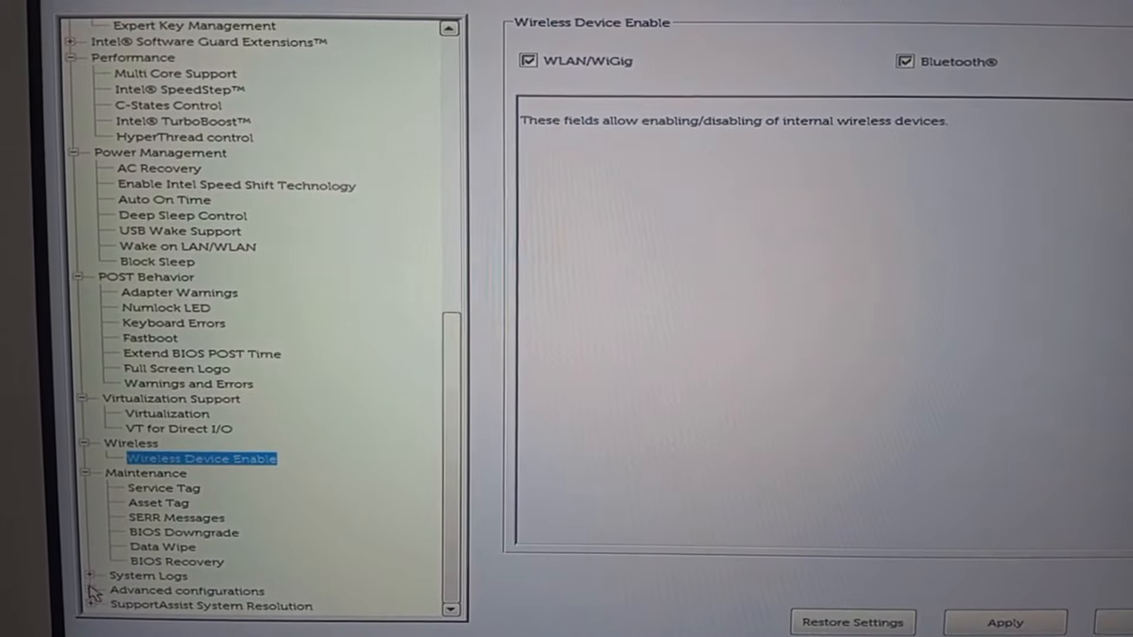
click(187, 590)
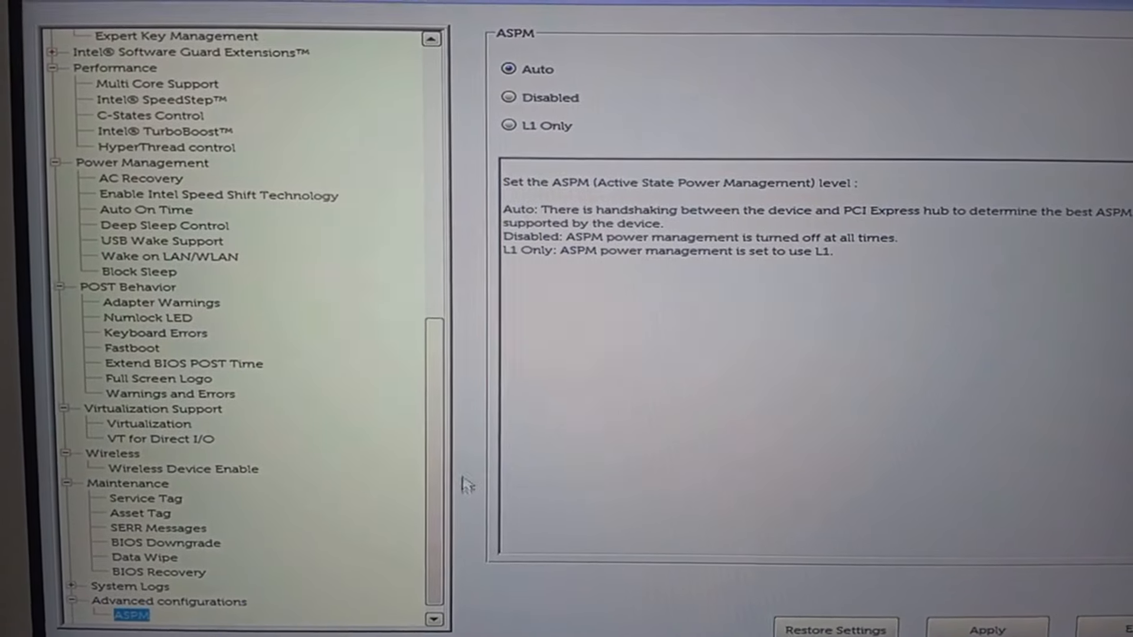
- Expand SupportAssist System Resolution, view Auto OS Recovery Threshold, and return to Boot Sequence
scroll(down, 3)
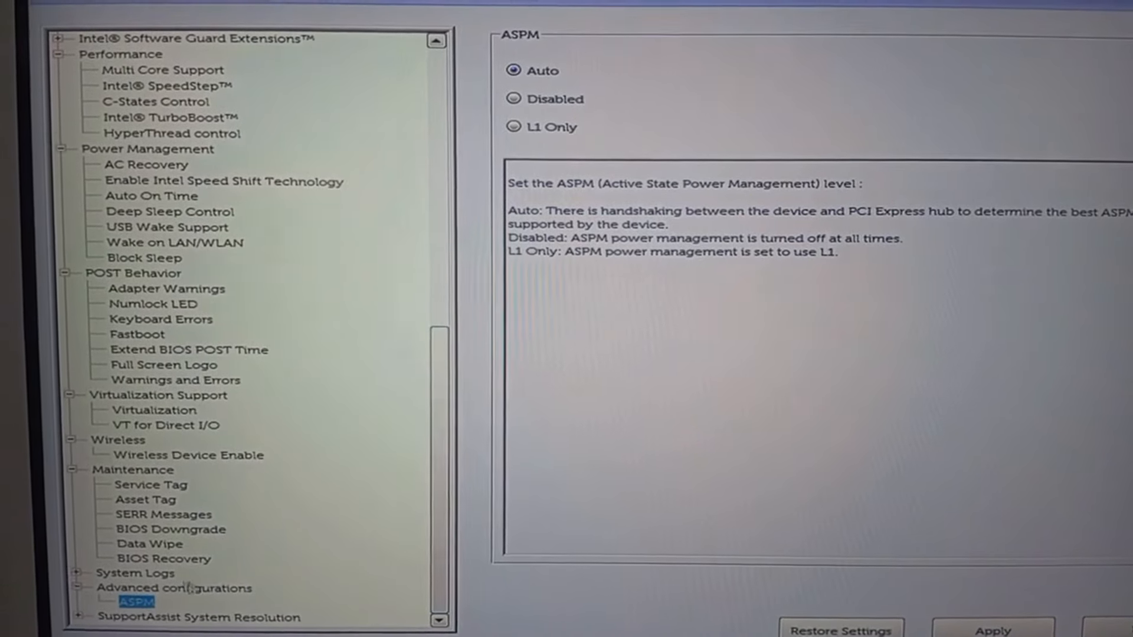
click(200, 618)
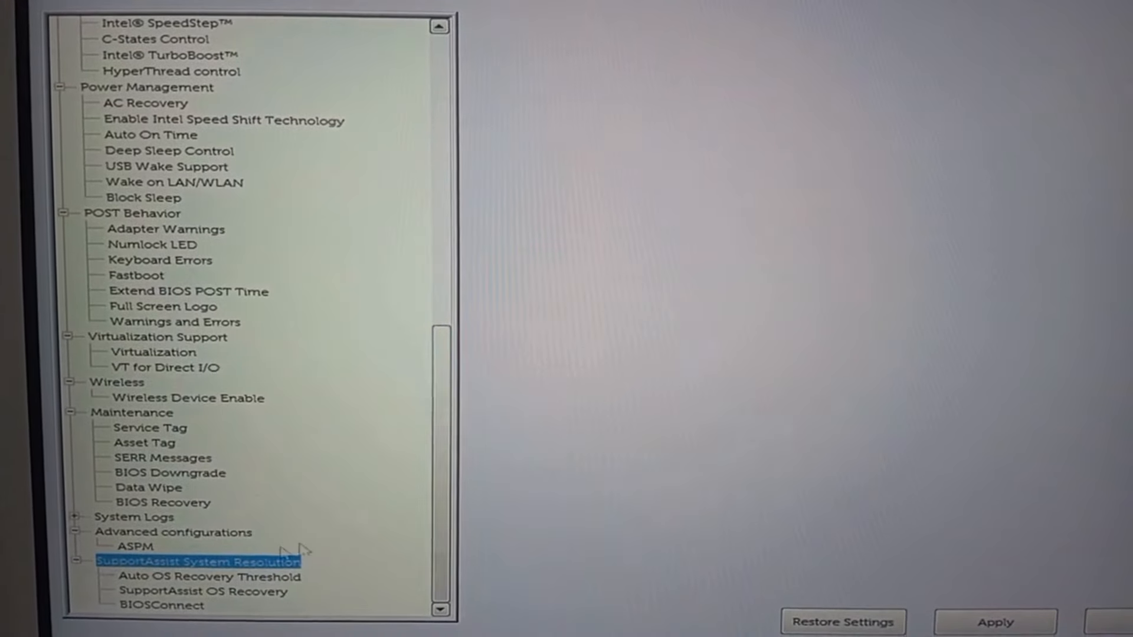
click(204, 576)
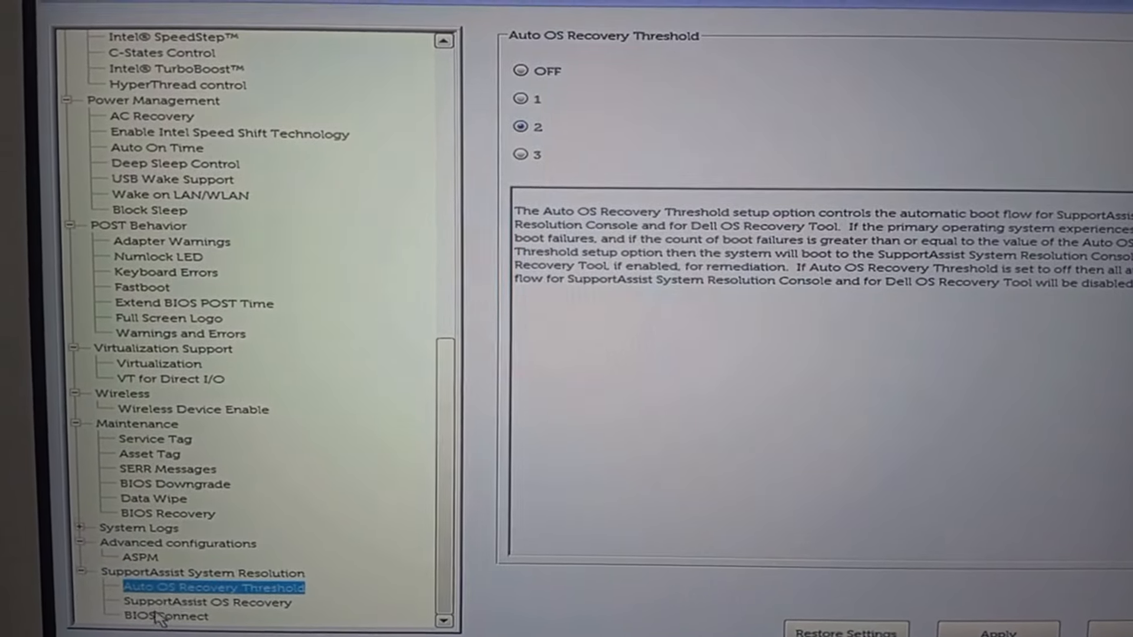
click(209, 587)
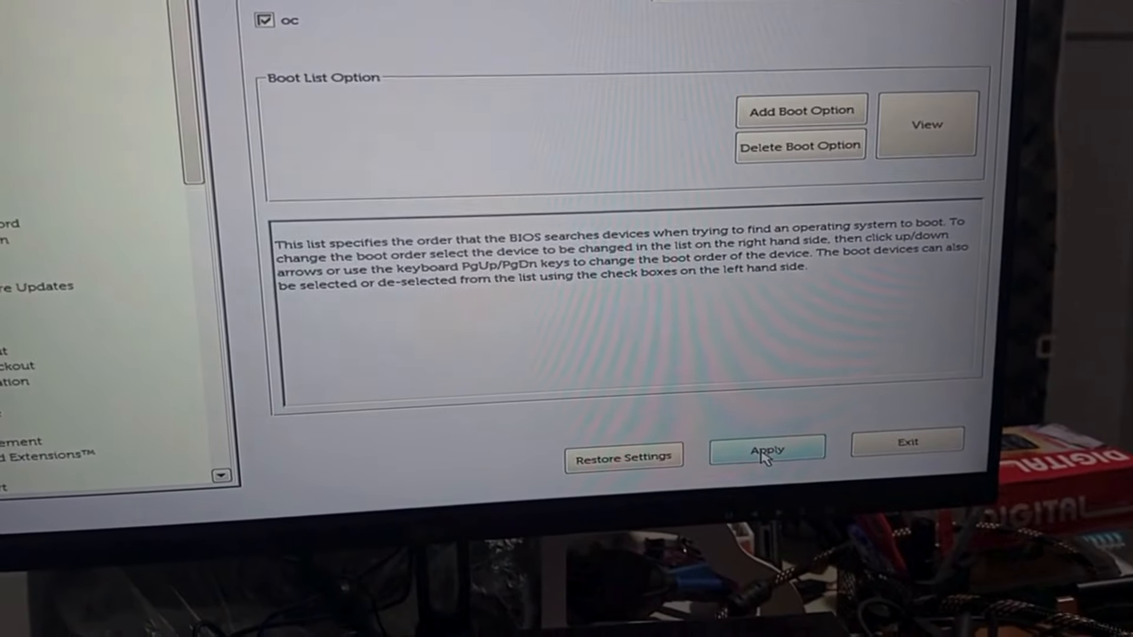
- Apply the BIOS changes and save them as Custom User Settings
click(766, 448)
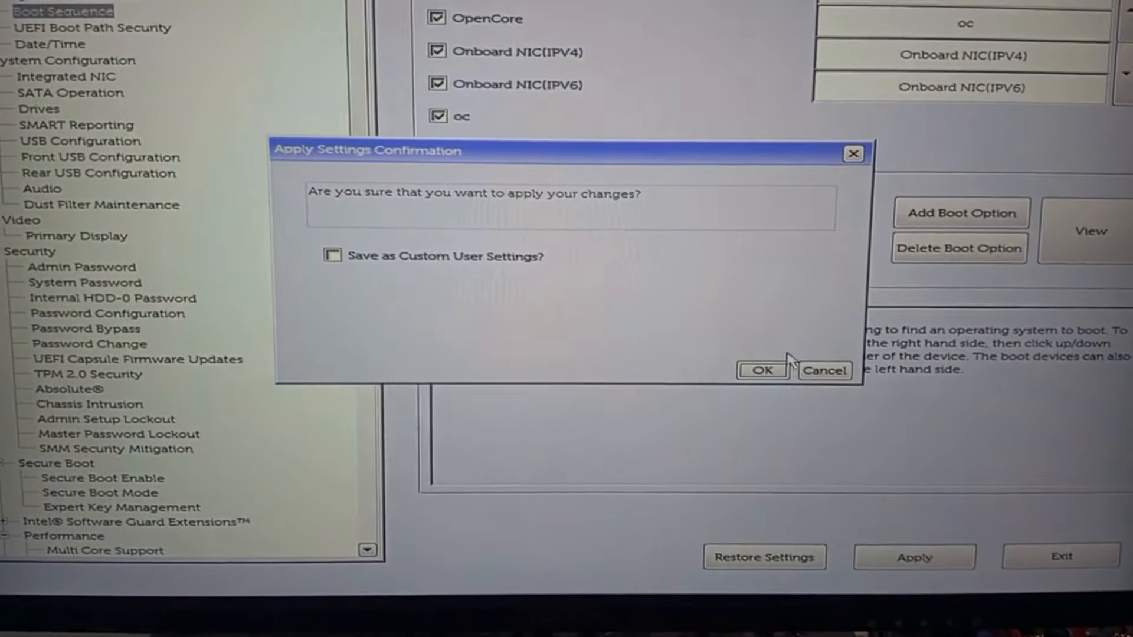
click(333, 257)
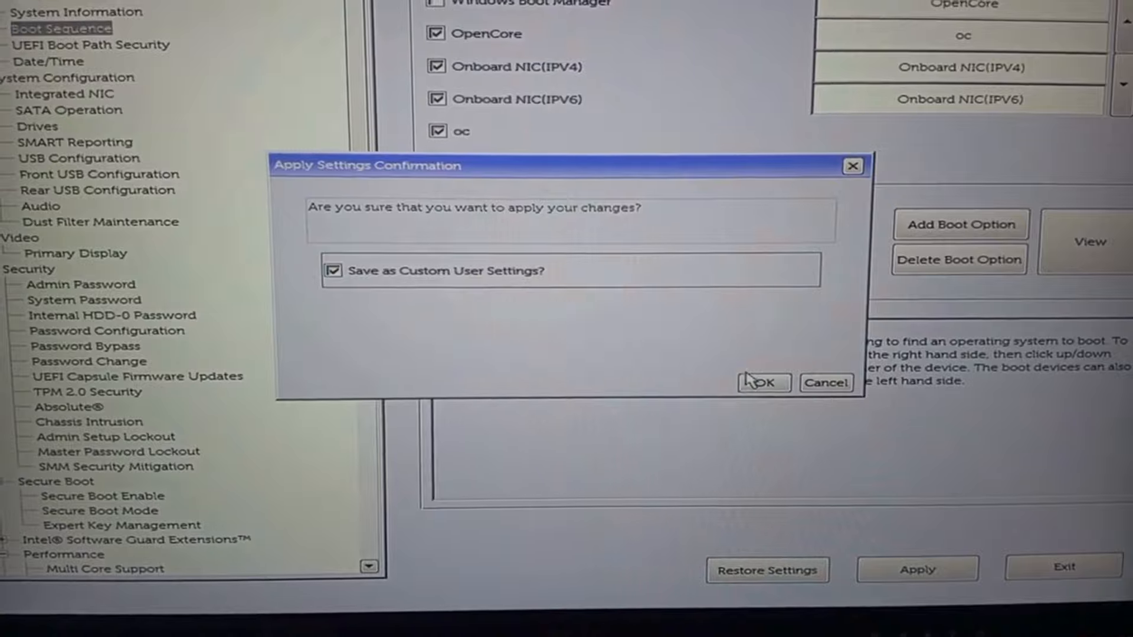
click(757, 382)
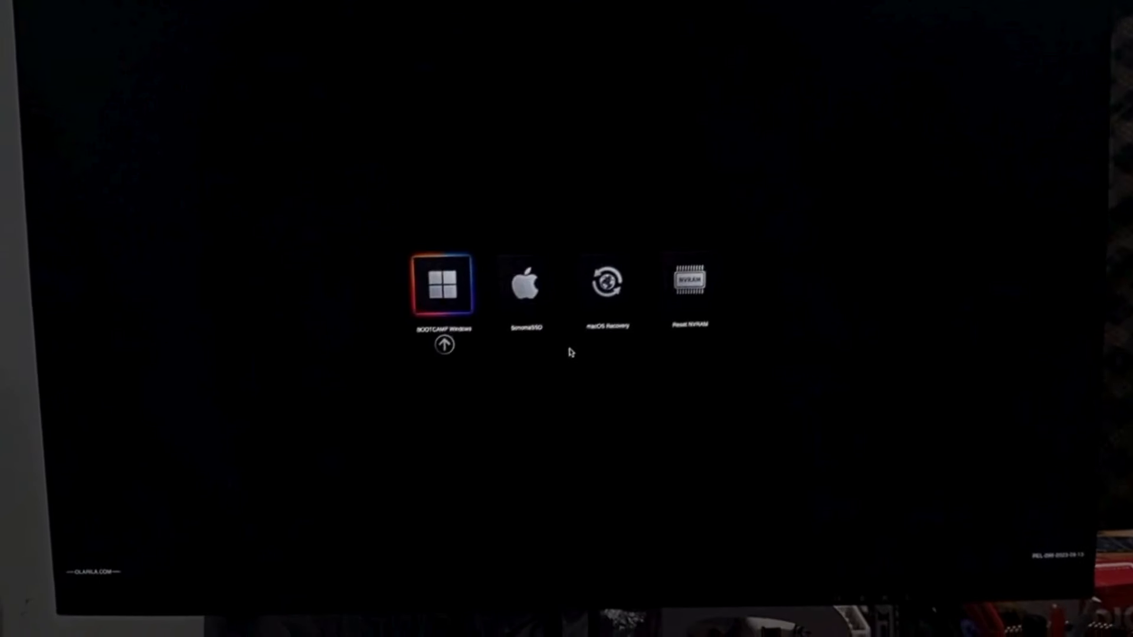
key(Right)
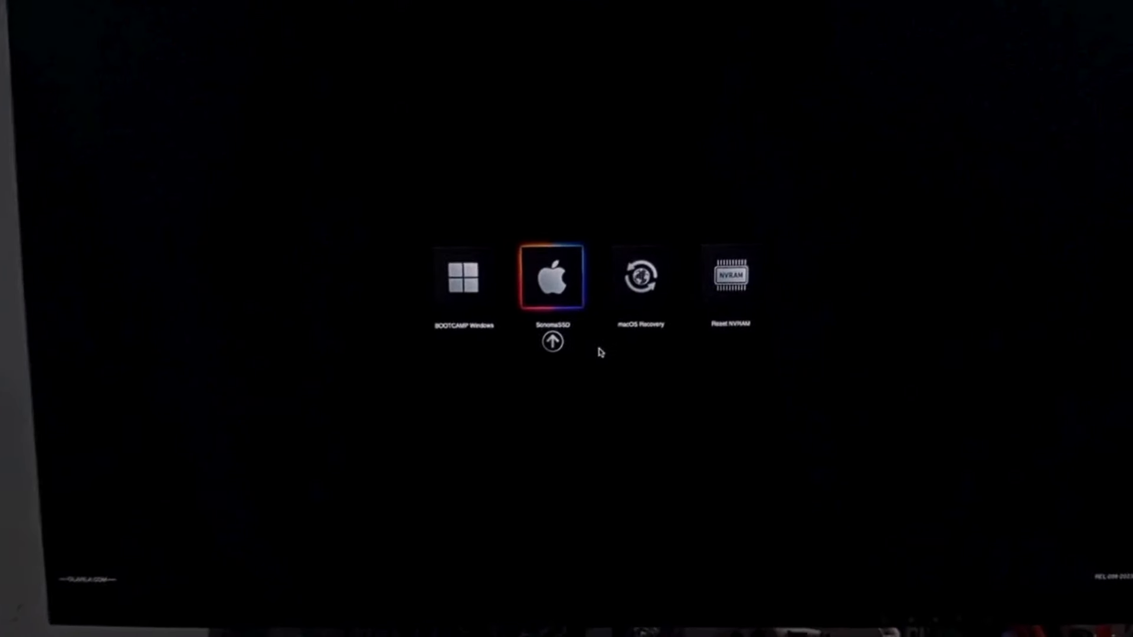
key(right)
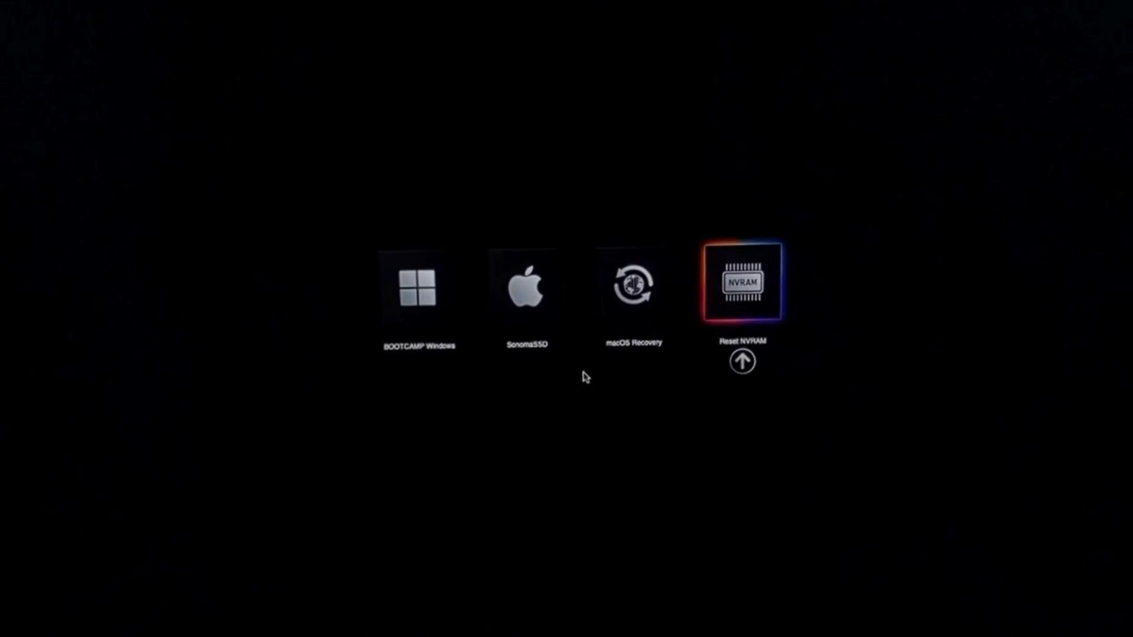
key(left)
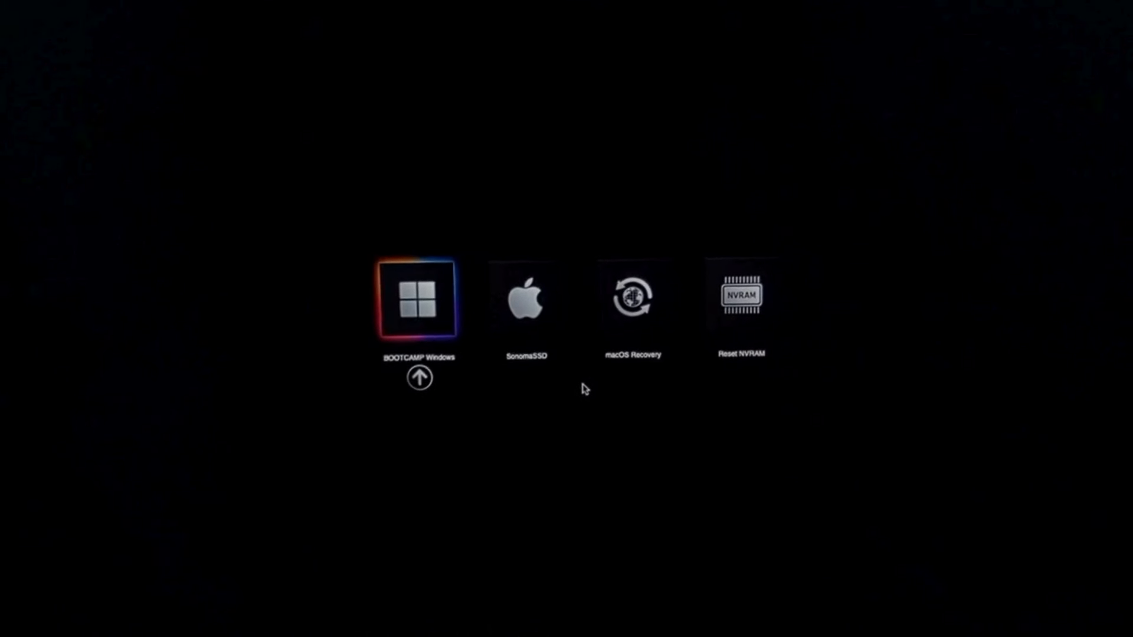
key(Right)
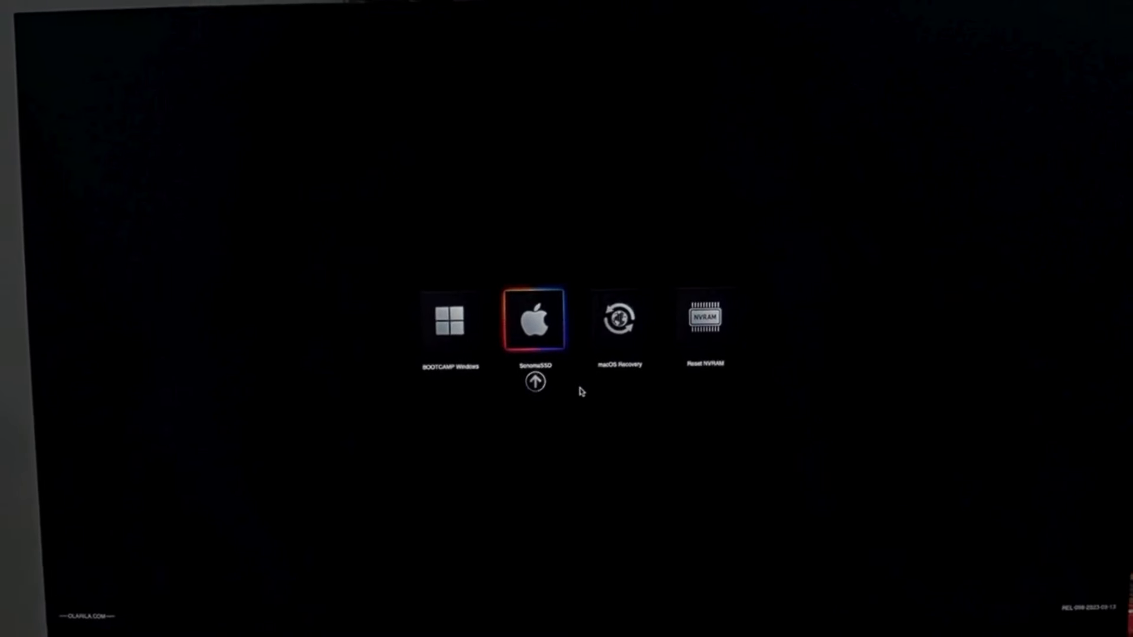